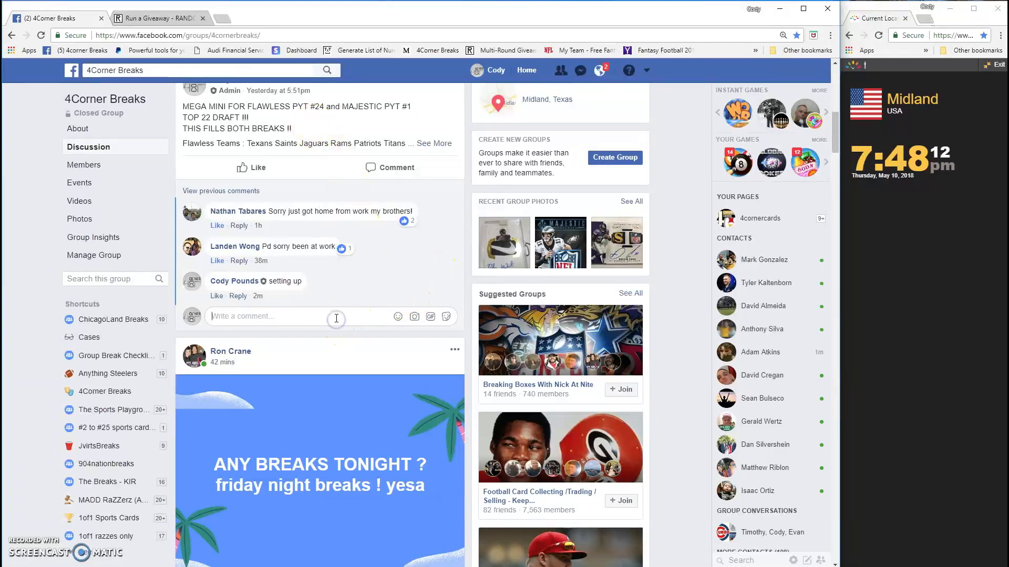
Scroll the MEGA MINI group post and highlight the numbered list from entry 1 to 50.
{"action": "type", "text": "Li"}
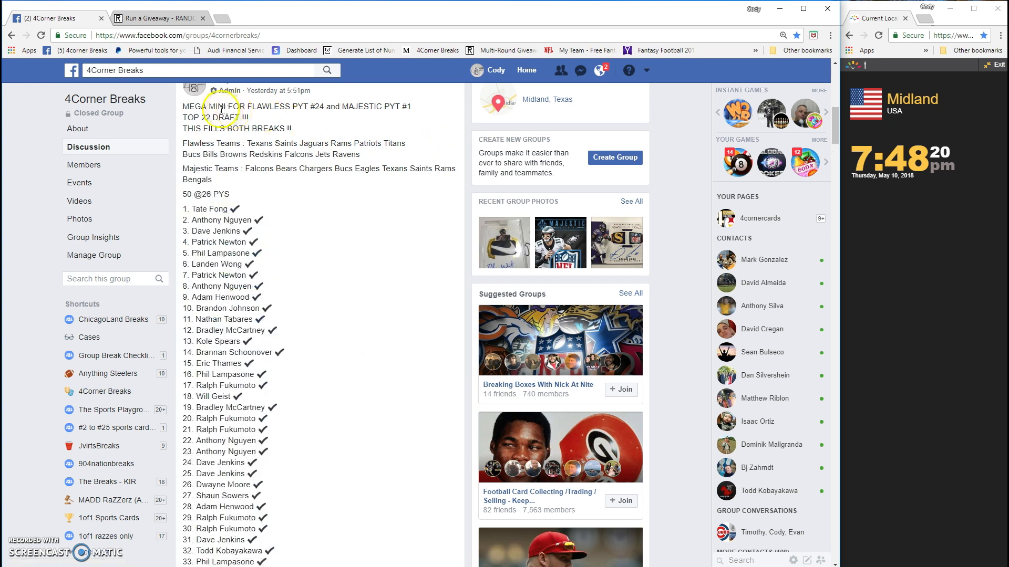
{"action": "scroll", "scroll_direction": "down", "scroll_amount": 3}
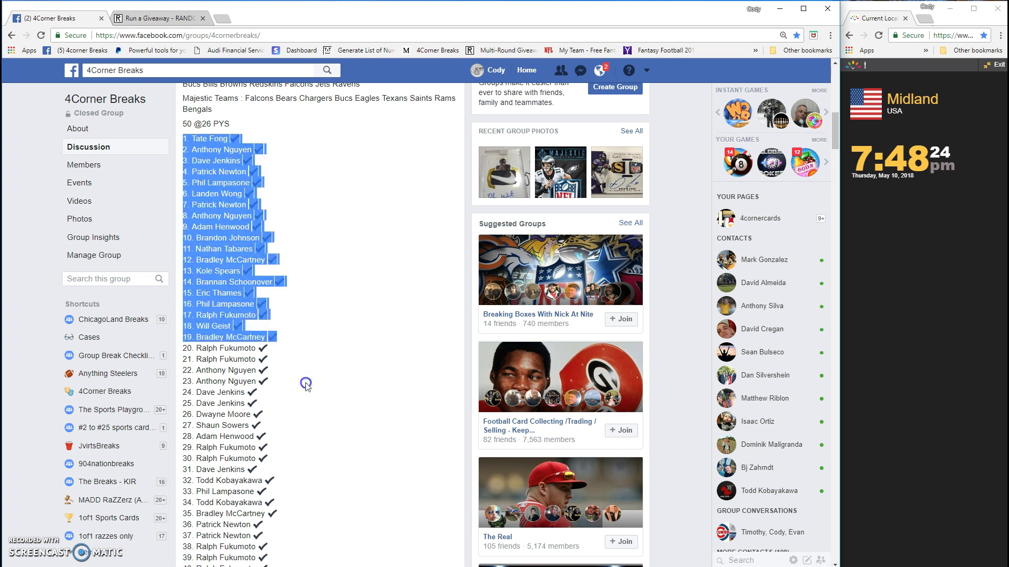
{"action": "scroll", "scroll_direction": "down", "scroll_amount": 3}
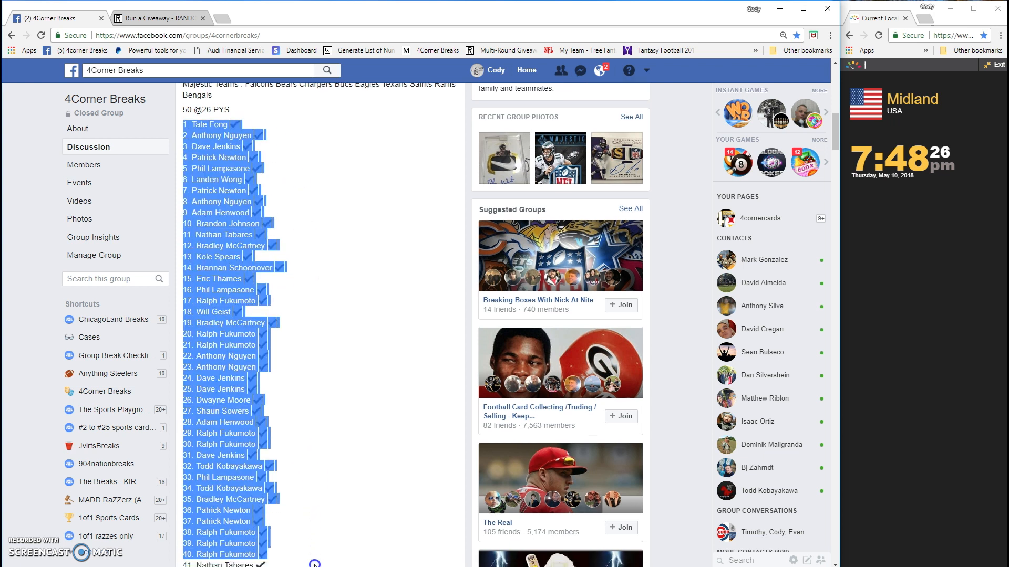
{"action": "scroll", "scroll_direction": "down", "scroll_amount": 3}
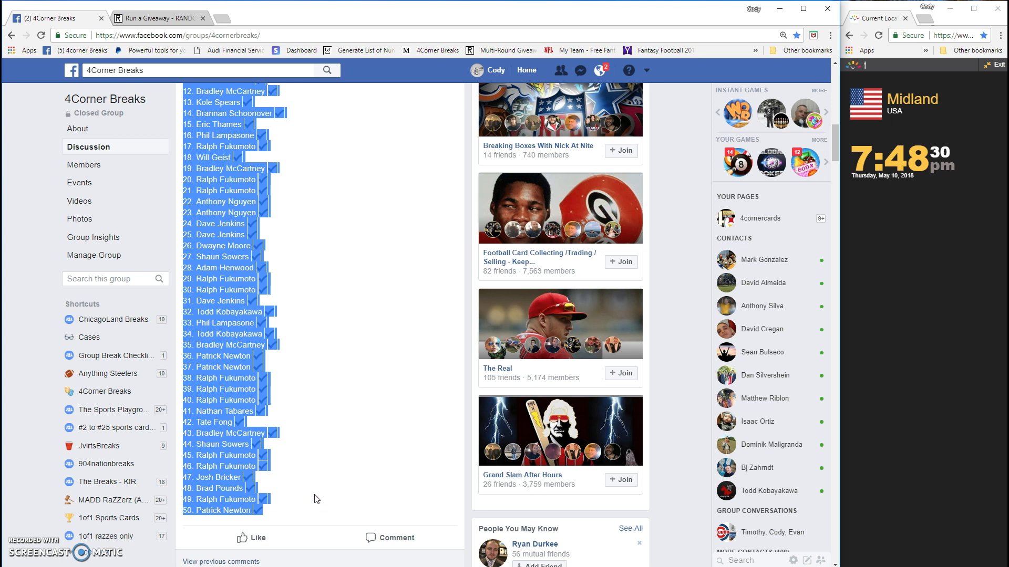
On the RANDOM.ORG giveaway form, roll 2d6 to set the total to 5 rounds.
{"action": "left_click", "coordinate": [158, 18]}
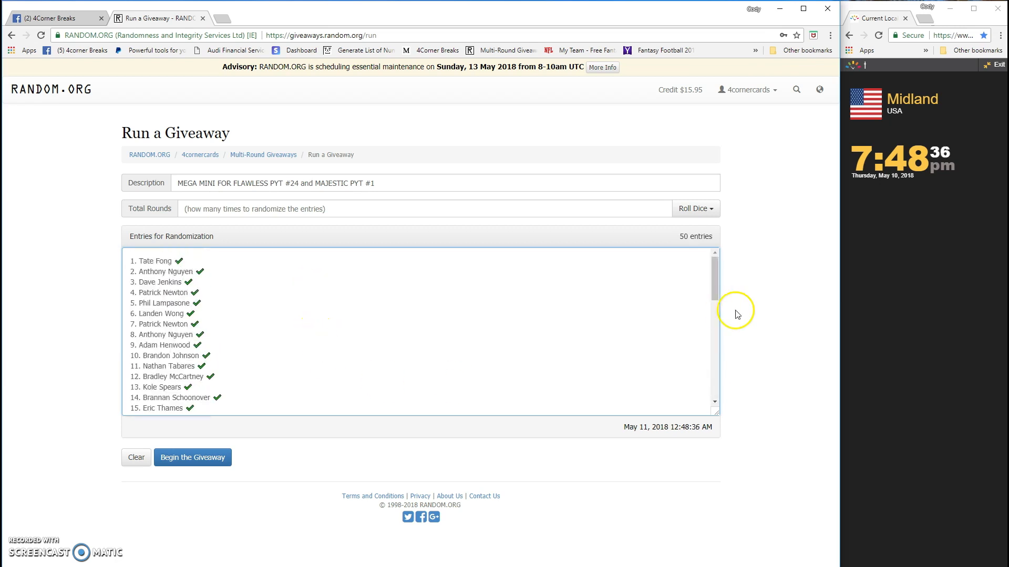
{"action": "left_click", "coordinate": [695, 208]}
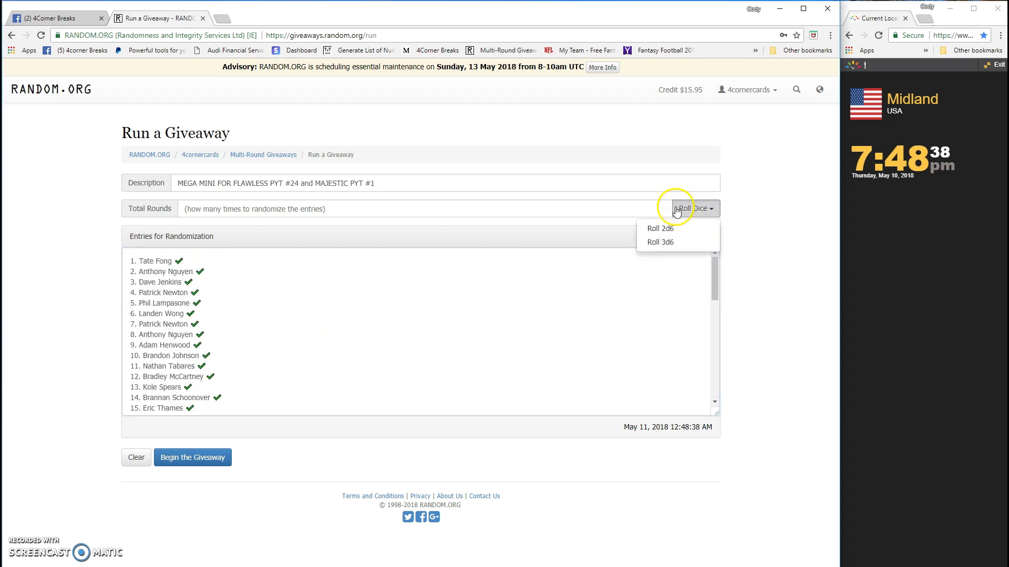
{"action": "left_click", "coordinate": [659, 229]}
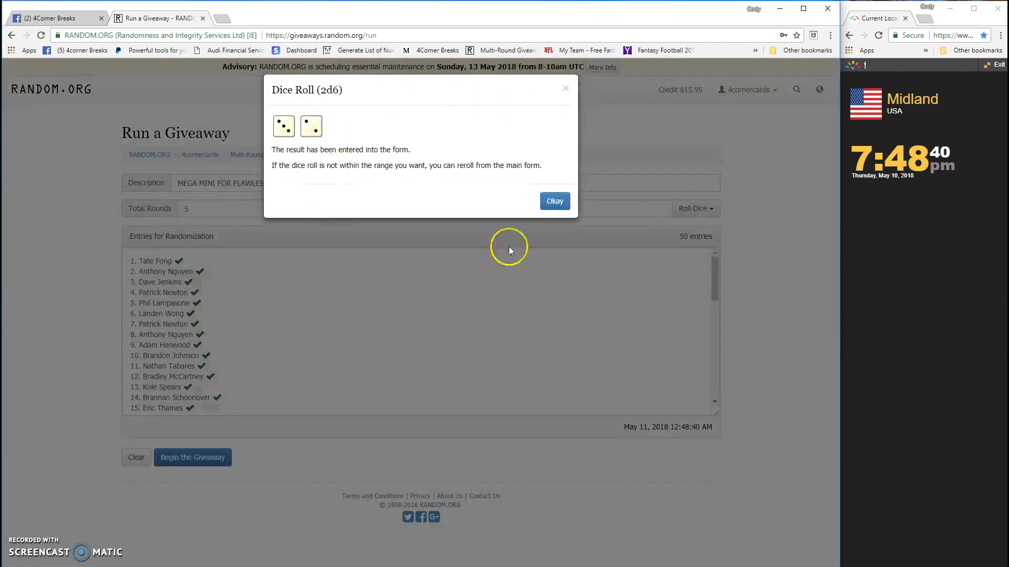
{"action": "left_click", "coordinate": [553, 201]}
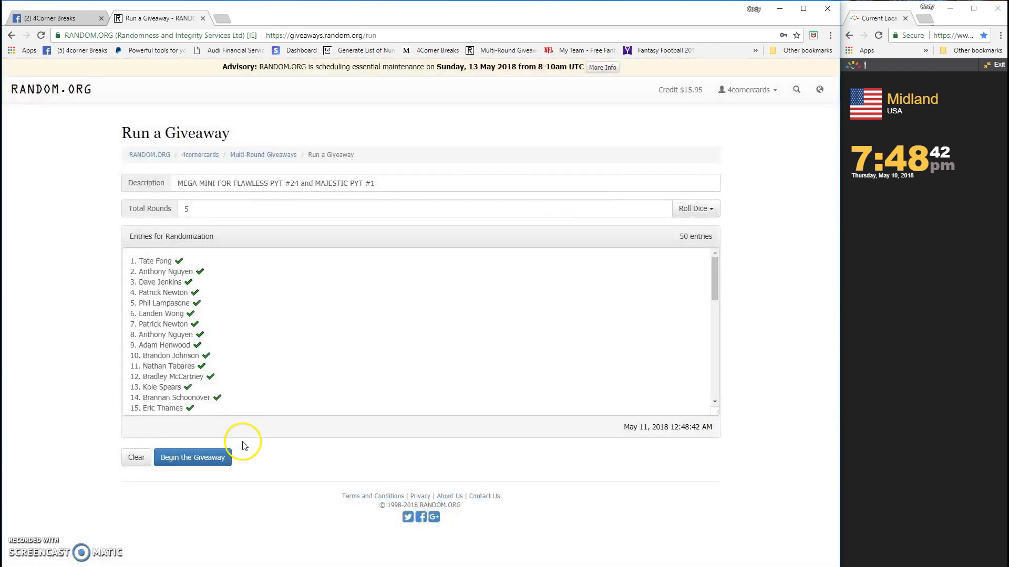
{"action": "mouse_move", "coordinate": [193, 458]}
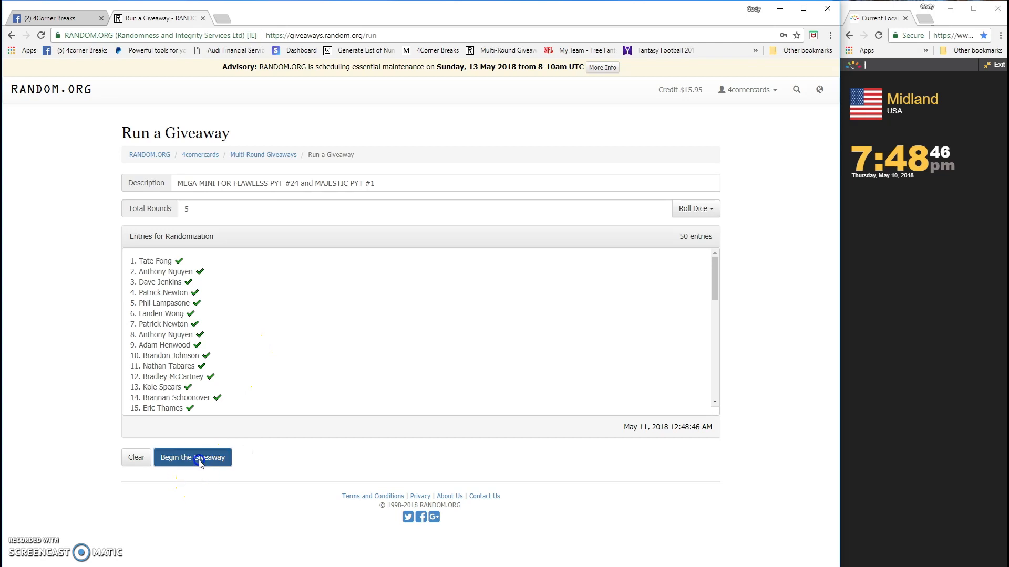
Run all five giveaway rounds and open the verification page for code hjtnwo.
{"action": "left_click", "coordinate": [192, 458]}
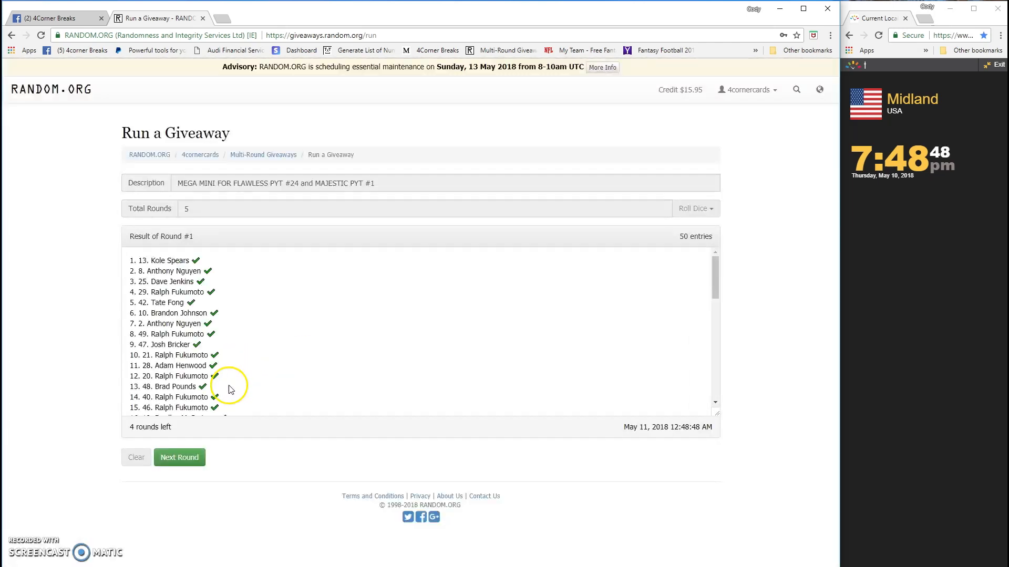
{"action": "left_click", "coordinate": [180, 457]}
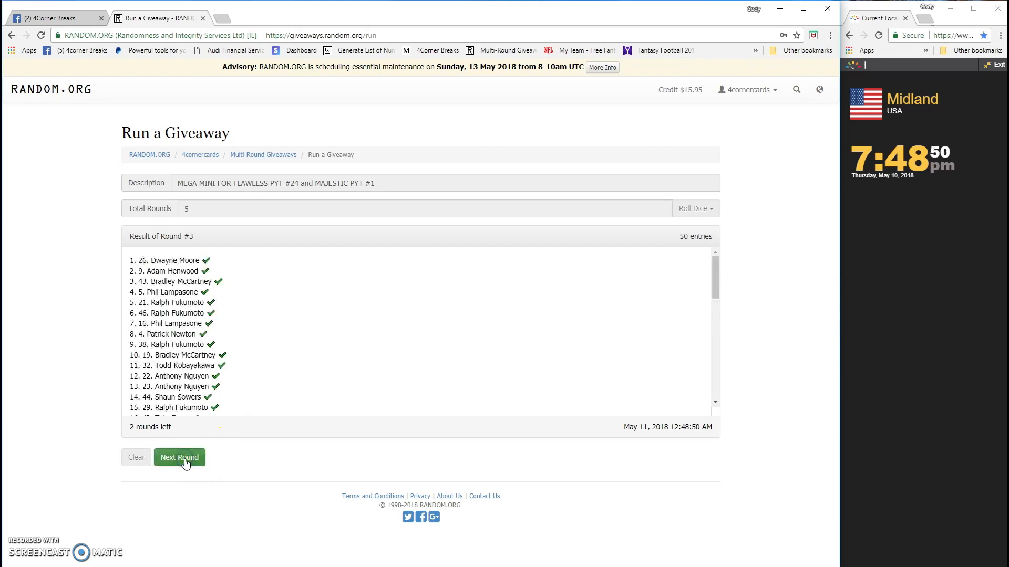
{"action": "left_click", "coordinate": [179, 457]}
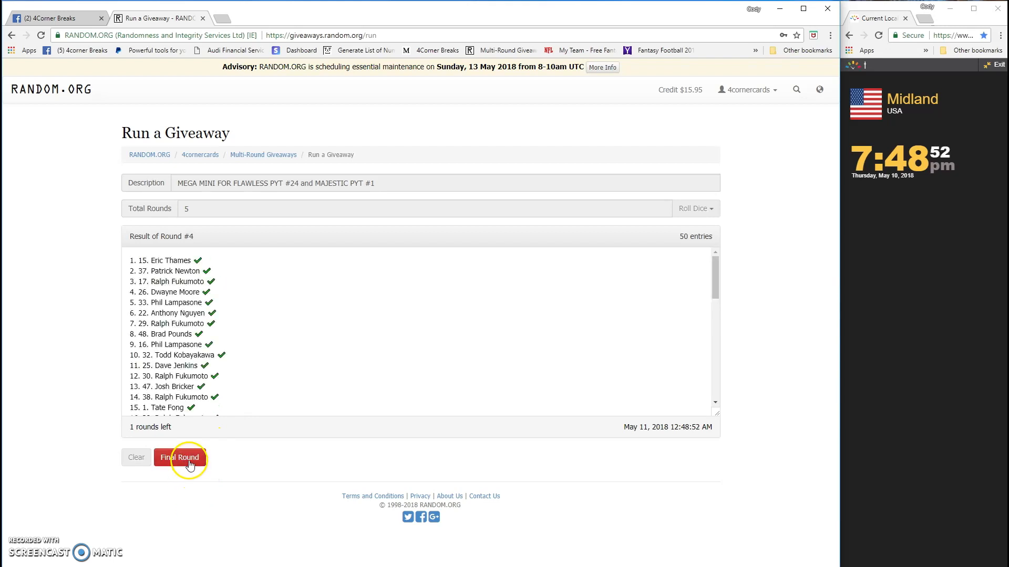
{"action": "left_click", "coordinate": [180, 456]}
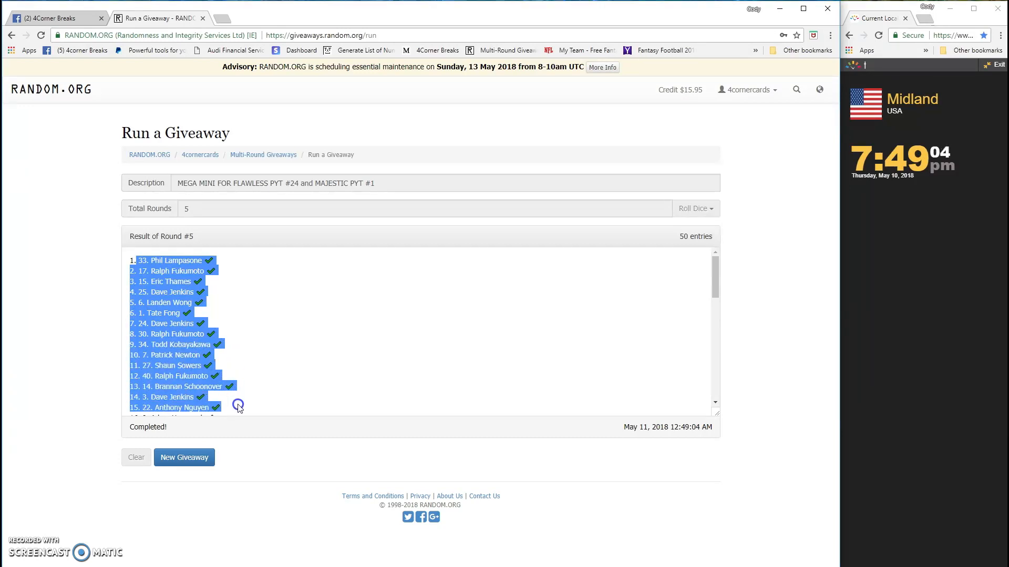
{"action": "scroll", "scroll_direction": "down", "scroll_amount": 3}
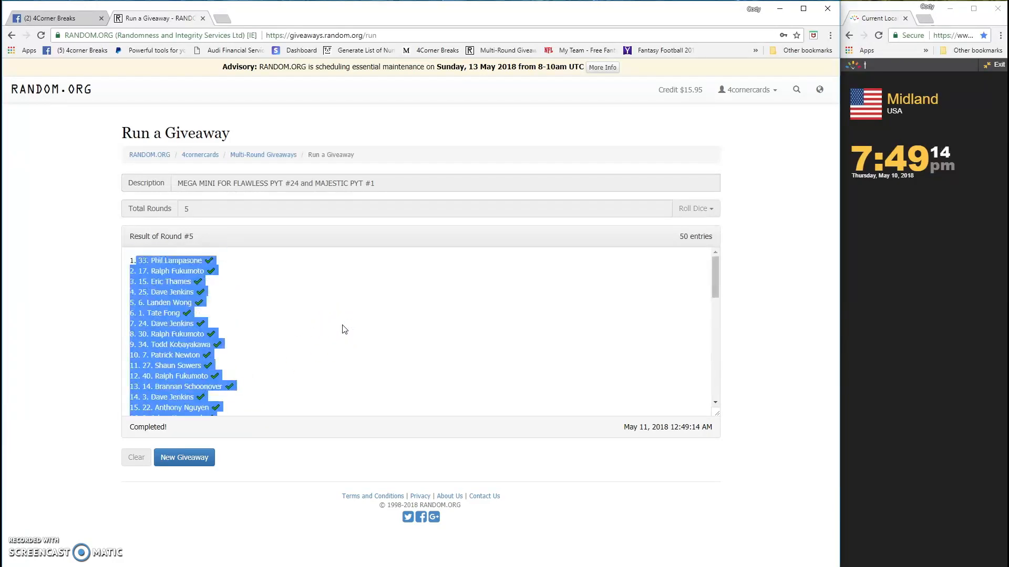
{"action": "scroll", "scroll_direction": "down", "scroll_amount": 3}
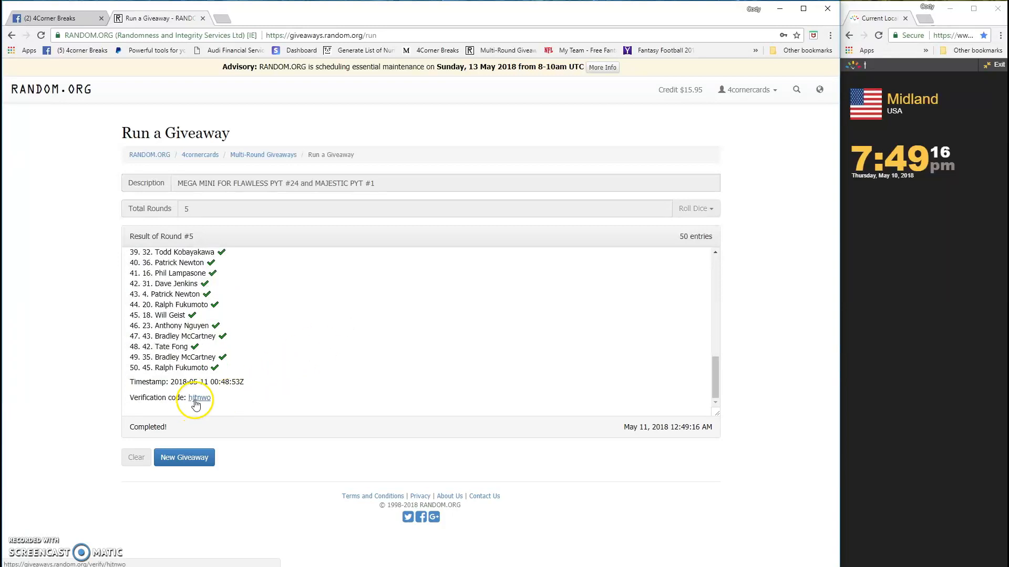
{"action": "left_click", "coordinate": [200, 397]}
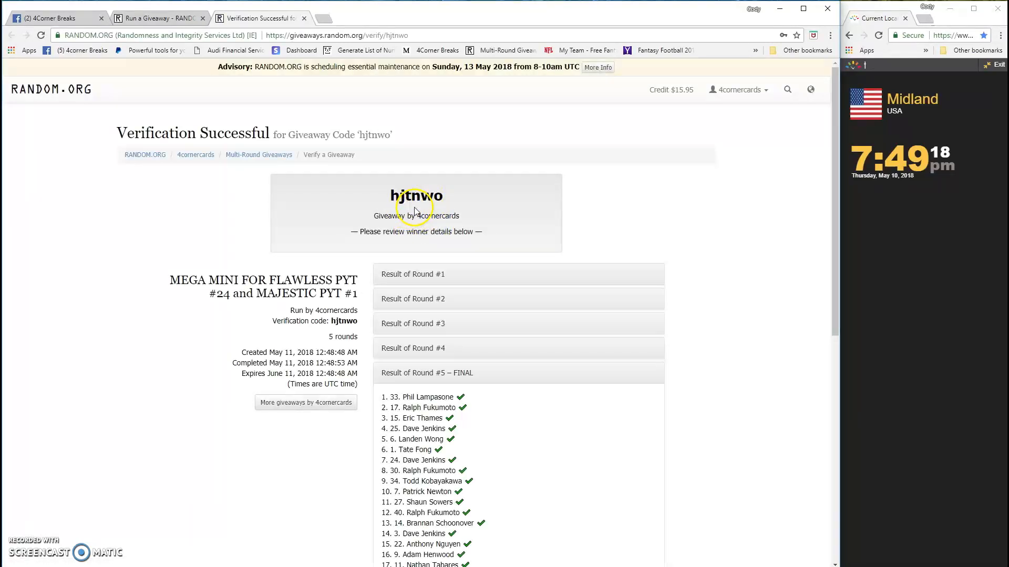
Type 'DONE' as a comment on the Facebook group post.
{"action": "left_click", "coordinate": [54, 18]}
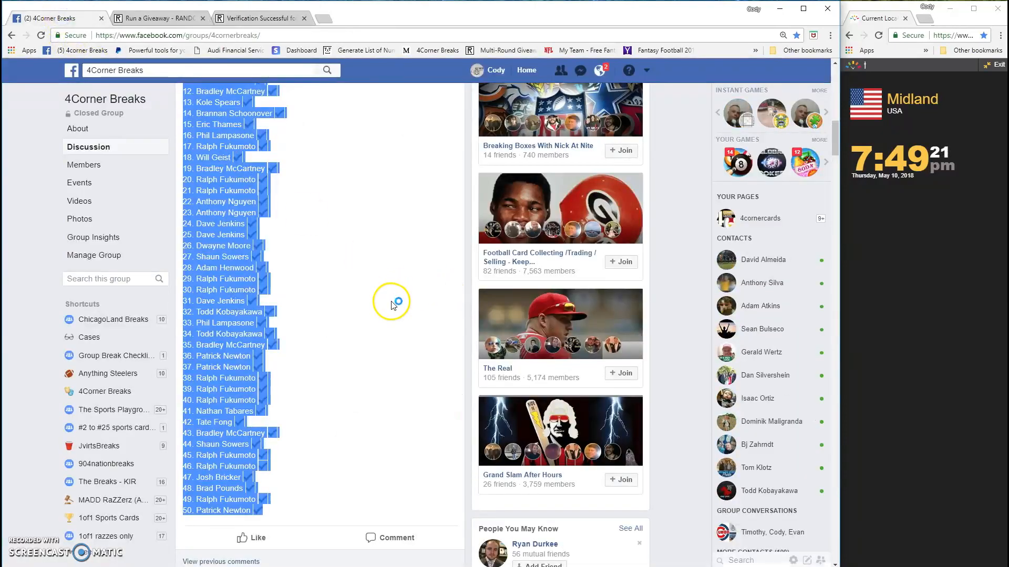
{"action": "scroll", "scroll_direction": "down", "scroll_amount": 3}
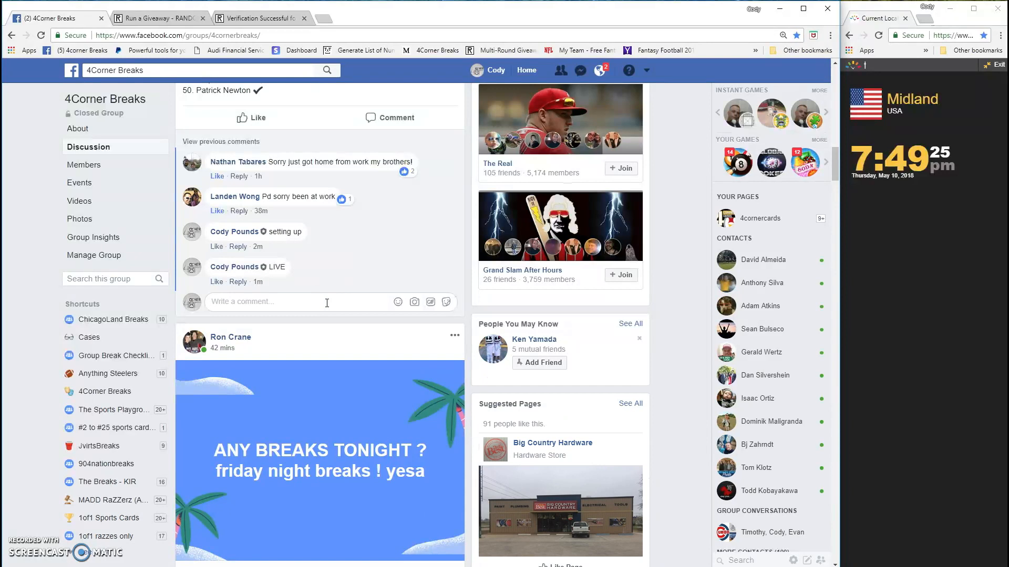
{"action": "type", "text": "DONE"}
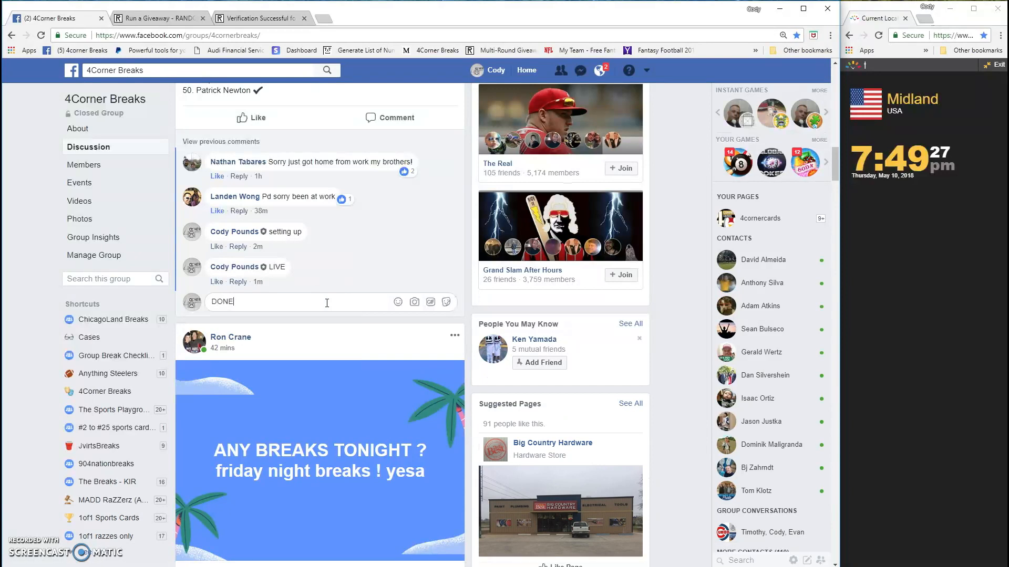